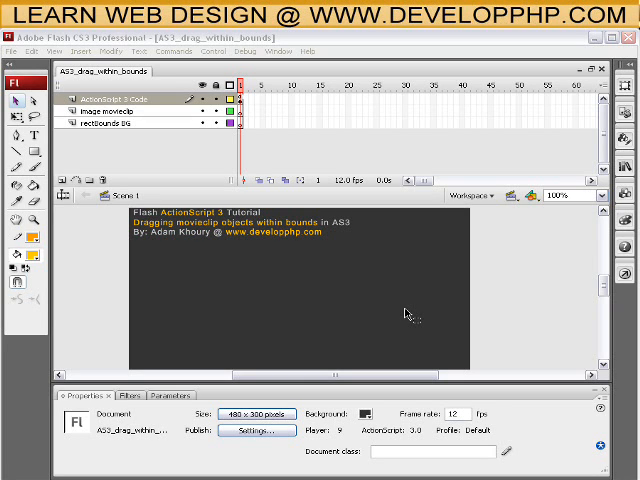
pyautogui.moveTo(518, 300)
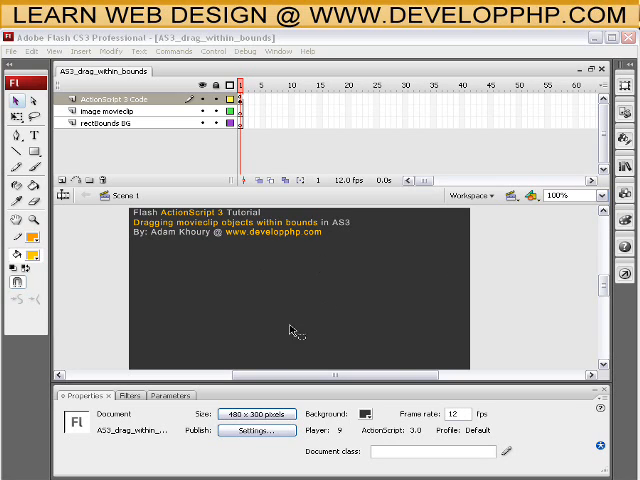
pyautogui.moveTo(152, 332)
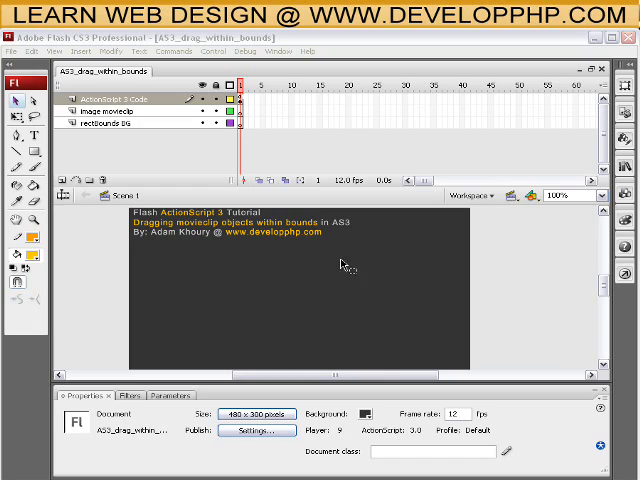
pyautogui.moveTo(400, 270)
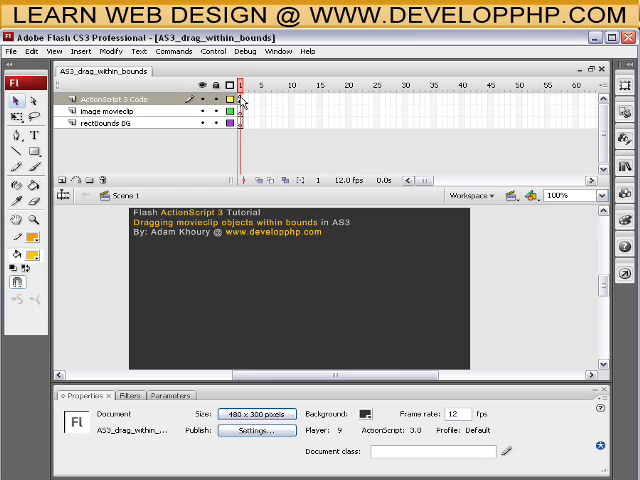
pyautogui.moveTo(130, 112)
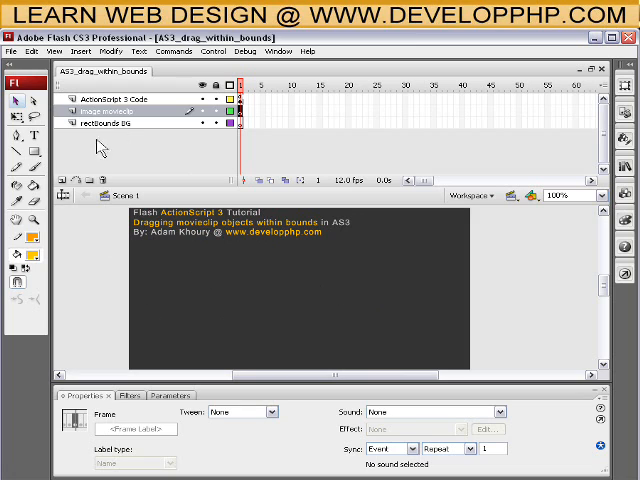
pyautogui.moveTo(124, 138)
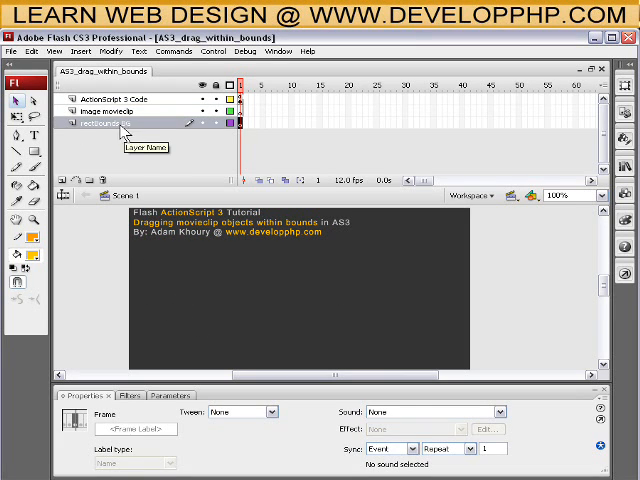
pyautogui.moveTo(160, 278)
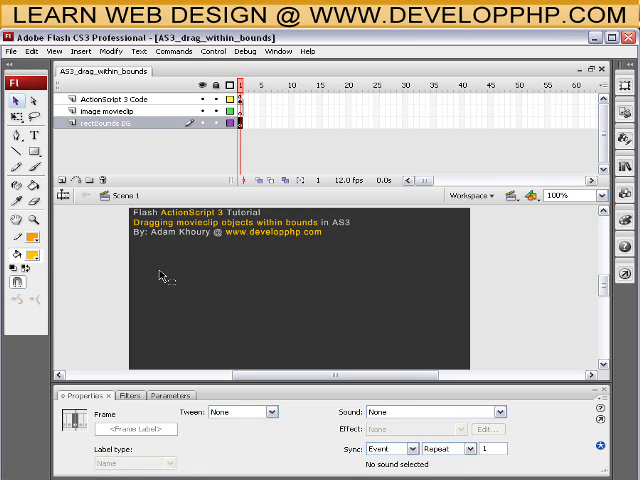
pyautogui.moveTo(416, 260)
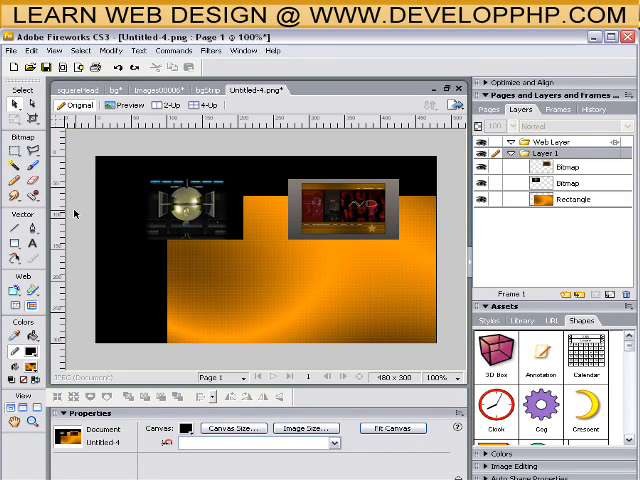
# Import the Fireworks orange background PNG to the stage as a movie clip and move it below the title.
pyautogui.click(180, 204)
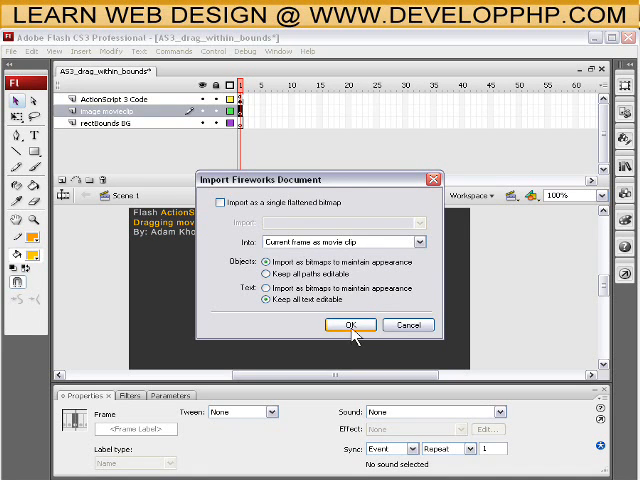
pyautogui.click(348, 324)
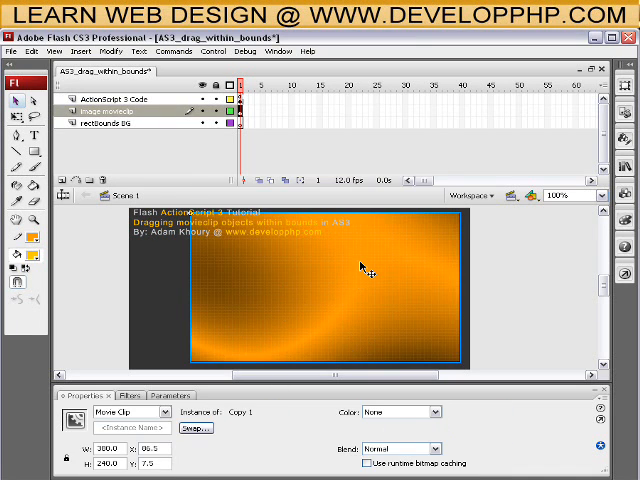
pyautogui.moveTo(364, 268); pyautogui.dragTo(348, 296)
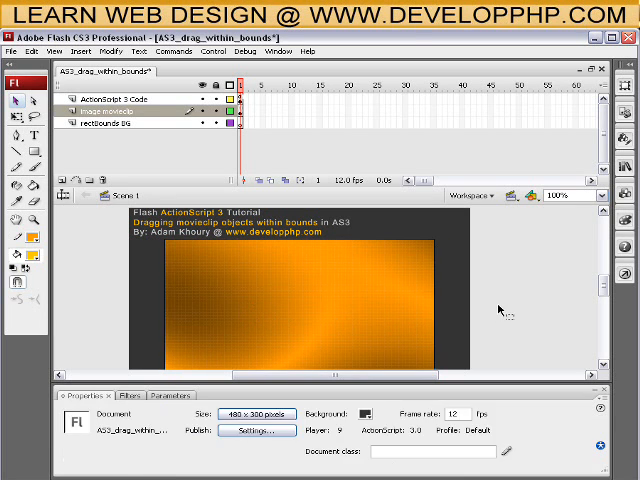
# Select the orange background clip and name its instance 'rect' in the Properties panel.
pyautogui.click(200, 312)
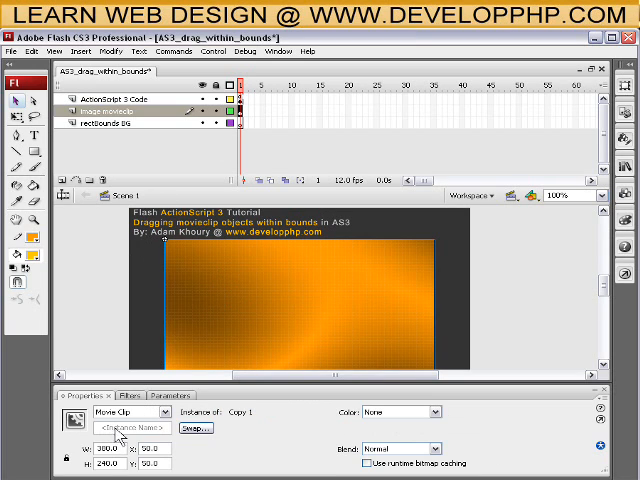
pyautogui.click(130, 428)
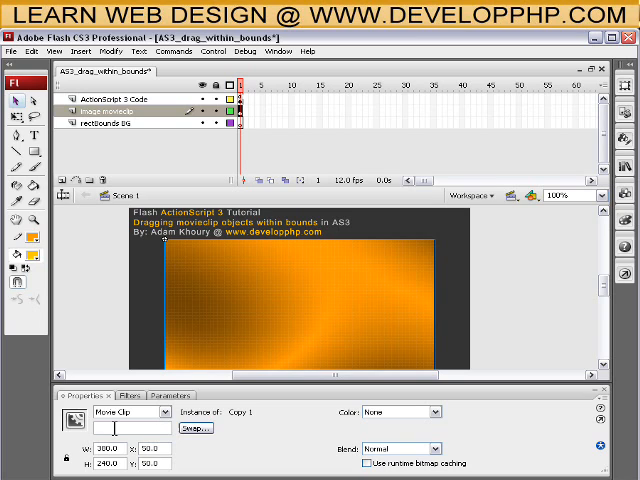
pyautogui.write('rect')
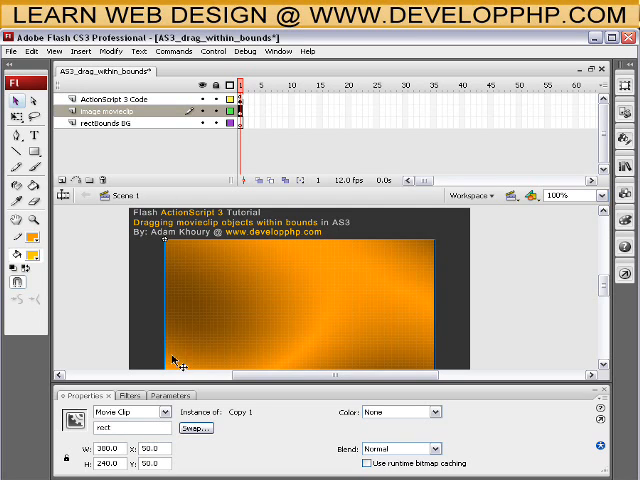
pyautogui.click(176, 300)
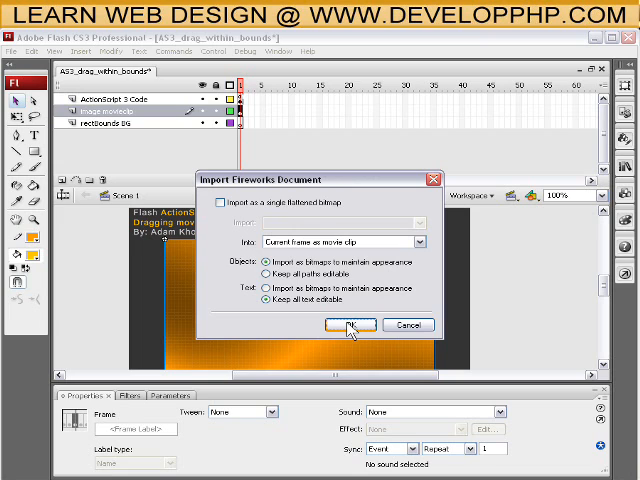
# Import the framed image PNG as a movie clip centred over the orange background, then deselect.
pyautogui.click(352, 324)
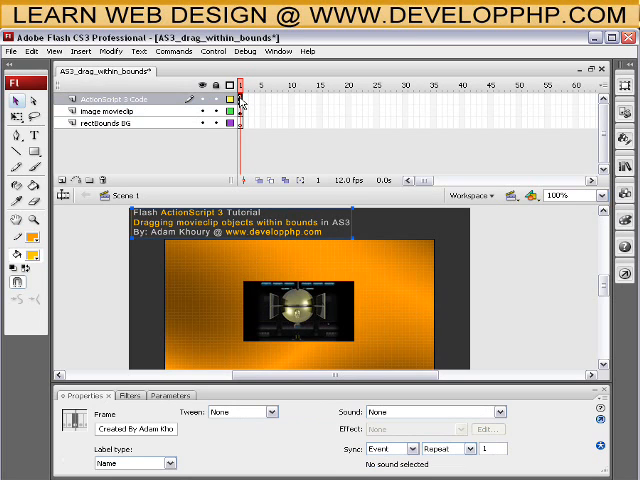
pyautogui.click(310, 320)
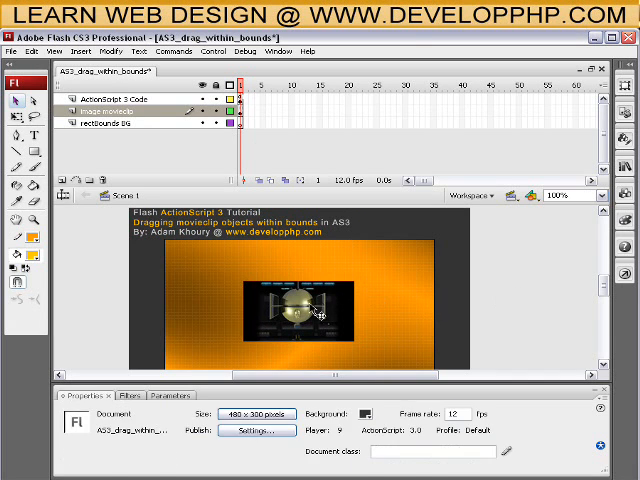
# Check the orange rectangle clip's instance name 'rect' and activate the code layer.
pyautogui.click(296, 316)
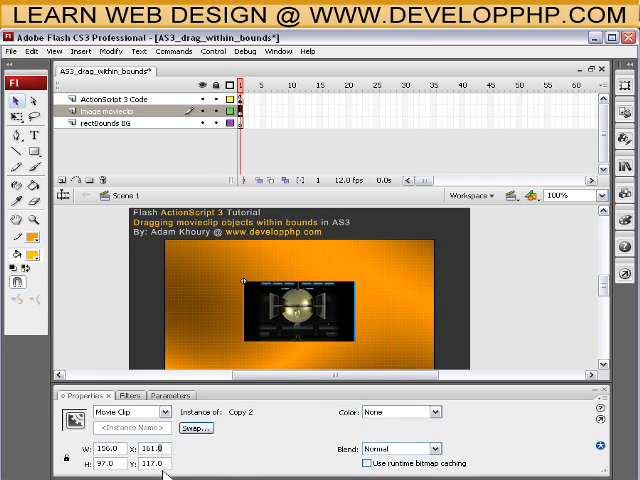
pyautogui.moveTo(498, 320)
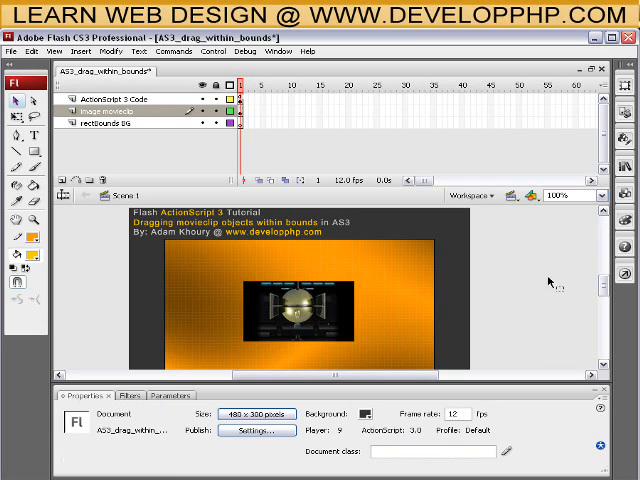
pyautogui.click(302, 310)
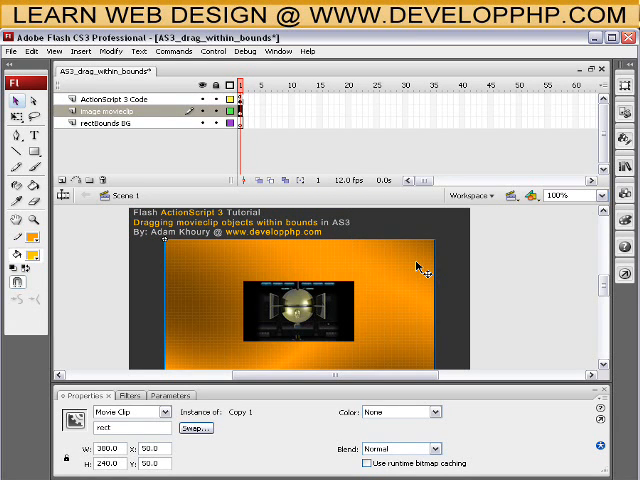
pyautogui.click(110, 128)
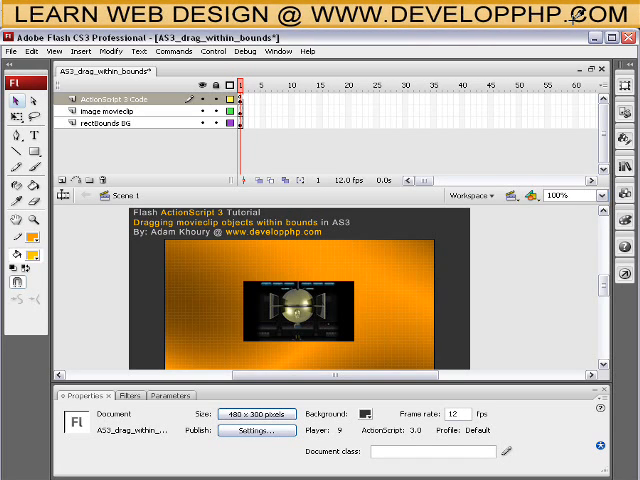
pyautogui.moveTo(556, 132)
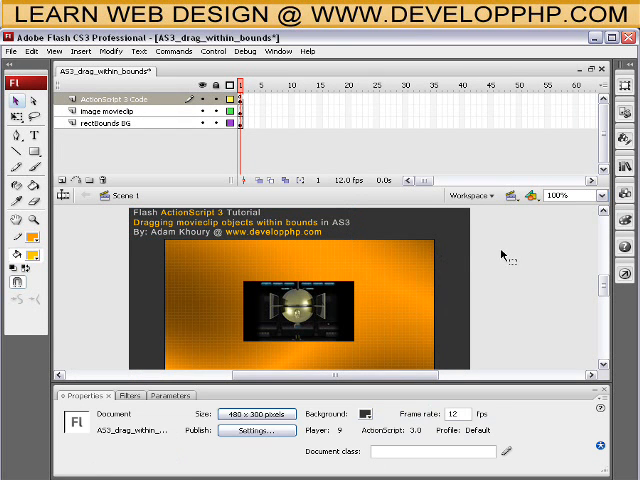
pyautogui.click(244, 96)
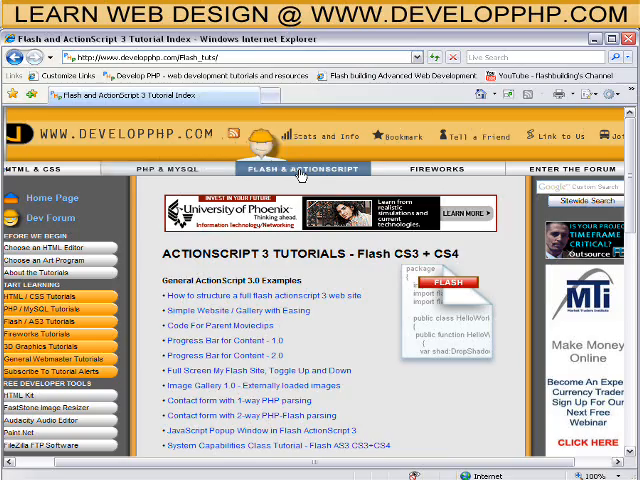
# Scroll through the developphp ActionScript 3 tutorials index list.
pyautogui.scroll(-3)
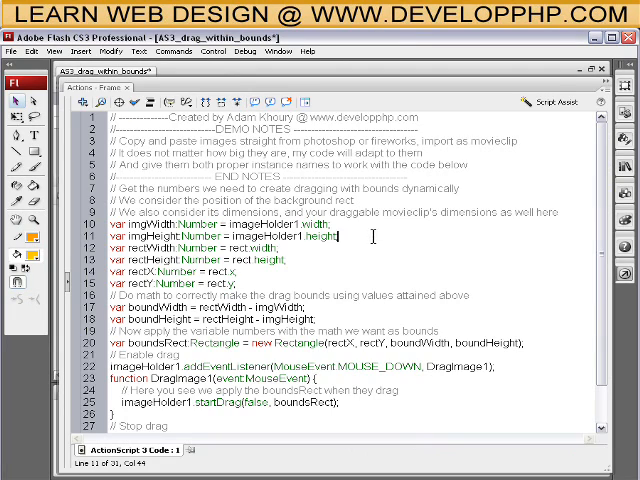
# Scroll through the startDrag bounds code constraining imageHolder1 to rect on frame 1.
pyautogui.scroll(-3)
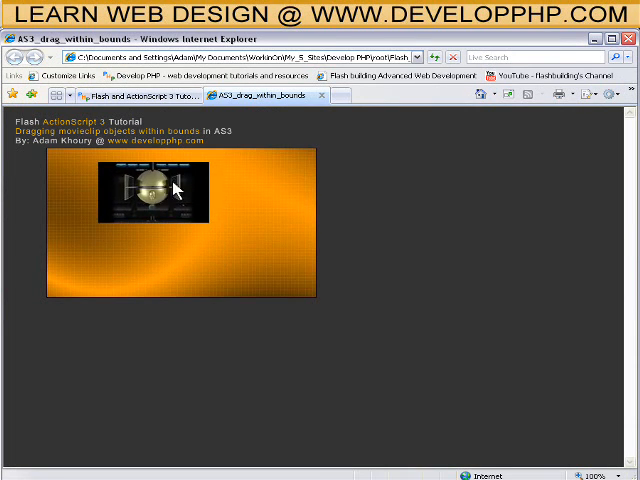
# Drag the image toward the top, left and bottom edges, confirming it stays inside the orange rectangle.
pyautogui.moveTo(156, 190); pyautogui.dragTo(200, 256)
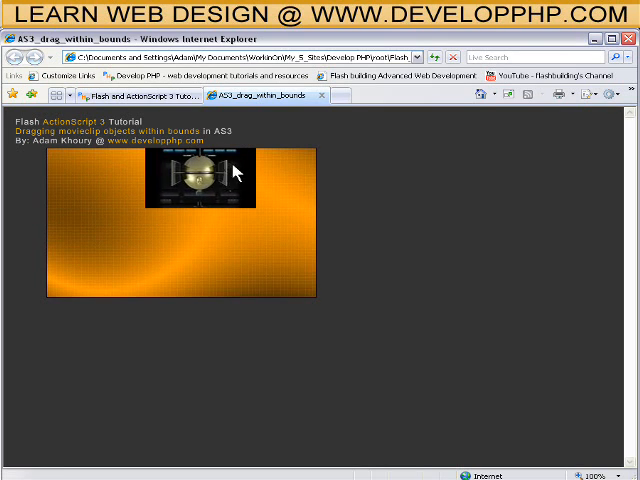
pyautogui.moveTo(204, 184); pyautogui.dragTo(100, 196)
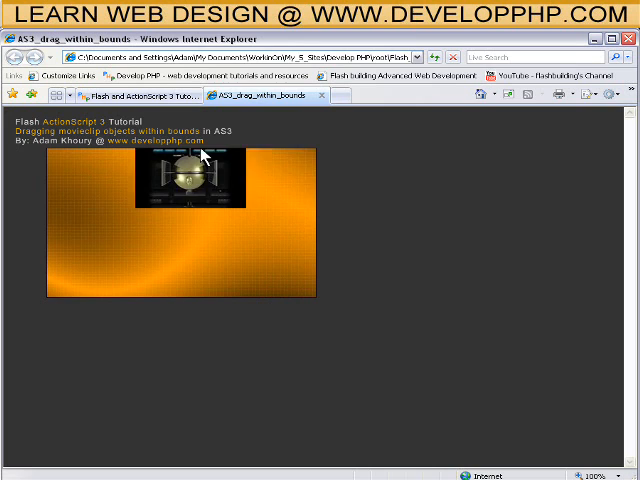
pyautogui.moveTo(184, 176); pyautogui.dragTo(100, 190)
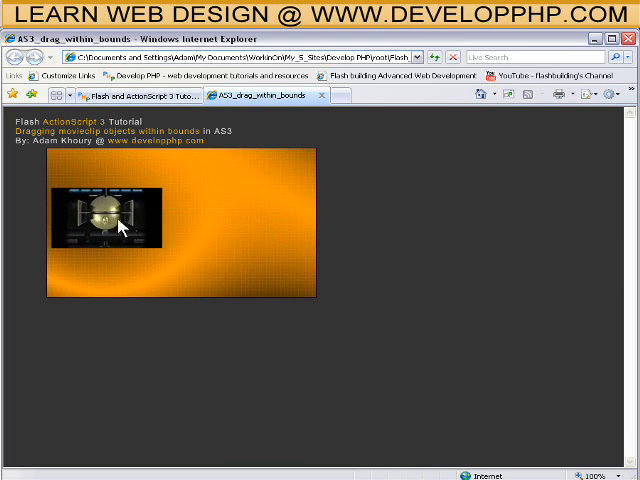
pyautogui.moveTo(110, 216); pyautogui.dragTo(144, 260)
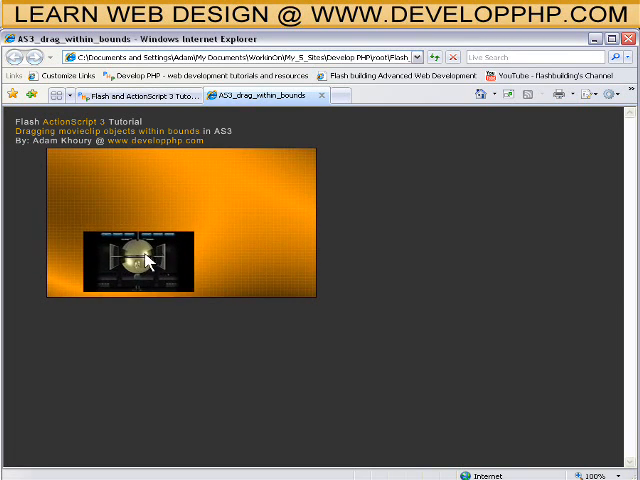
pyautogui.moveTo(140, 256); pyautogui.dragTo(184, 196)
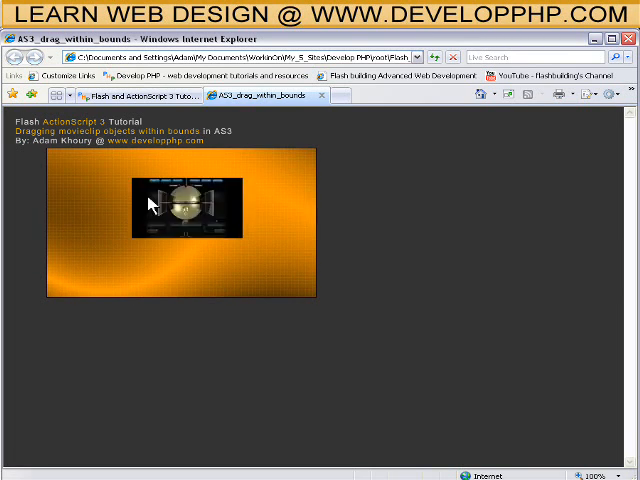
pyautogui.moveTo(184, 200); pyautogui.dragTo(250, 170)
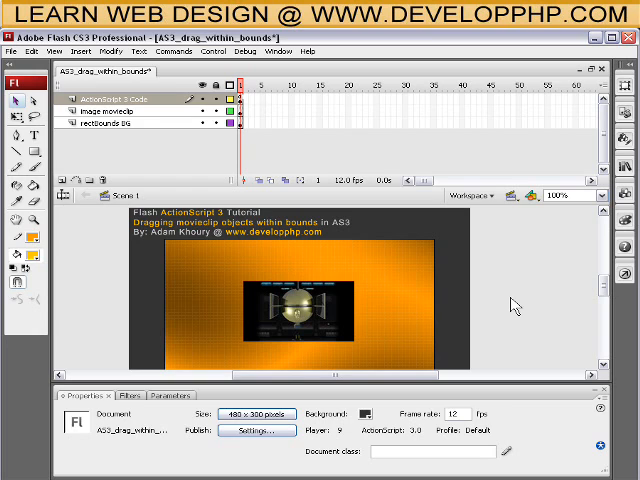
pyautogui.click(300, 320)
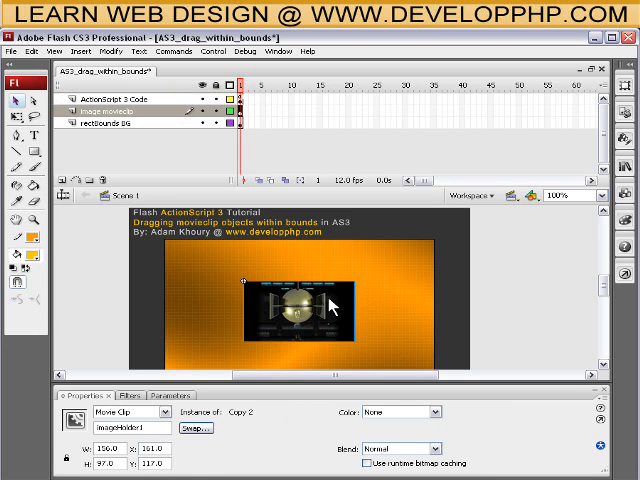
pyautogui.moveTo(256, 120)
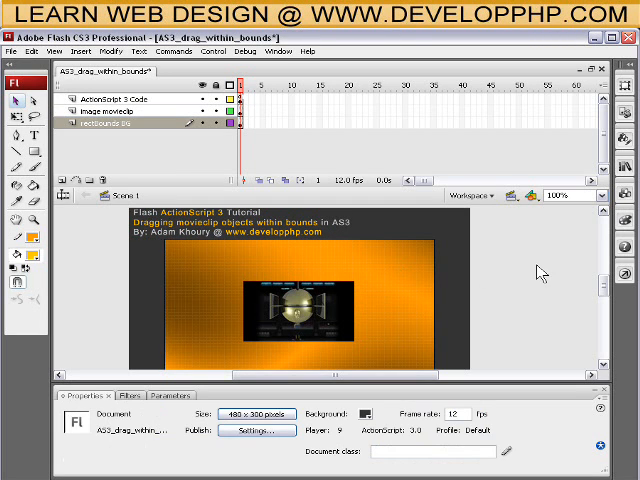
pyautogui.moveTo(480, 302)
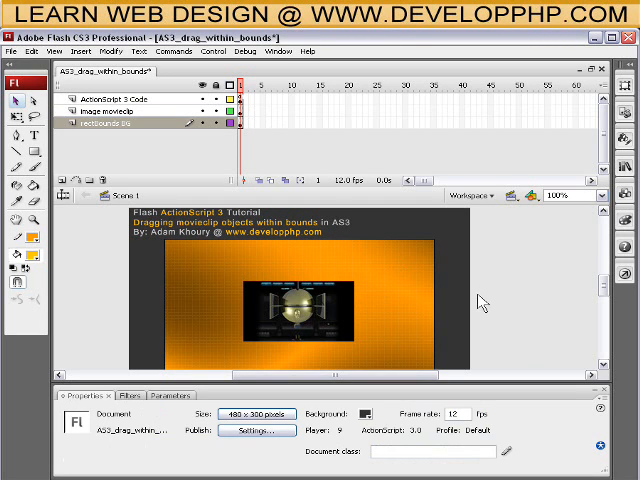